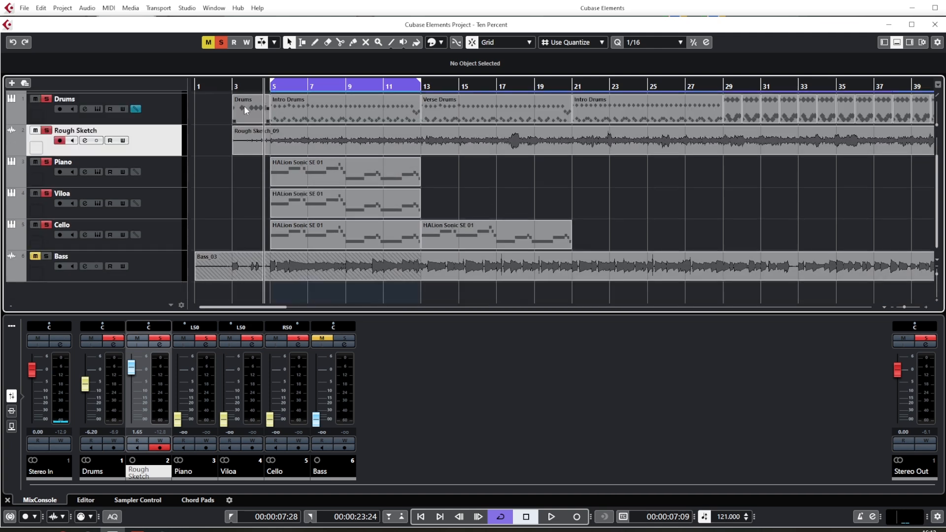
- Bring the Piano, Viloa and Cello channel faders up from -∞ to audible levels
click(553, 515)
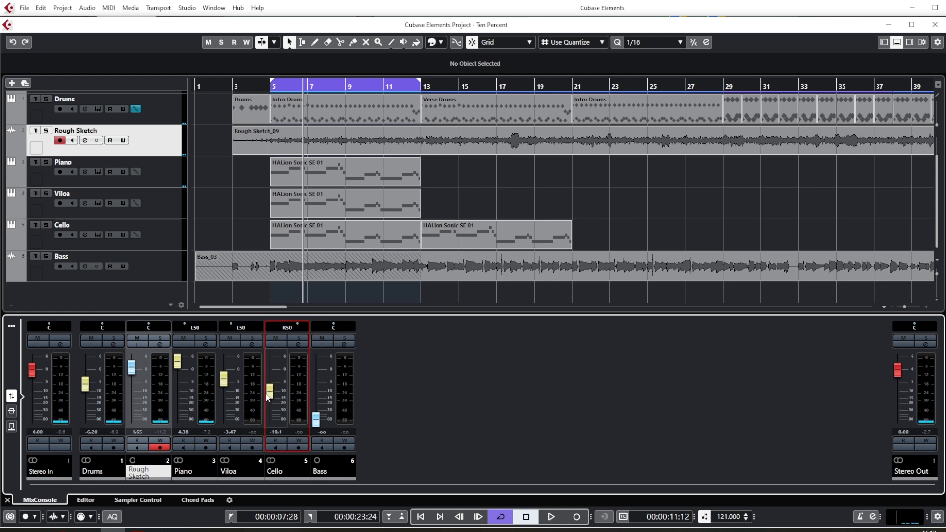
- Add Intro, Verse 1 and Chorus arranger sections and rebalance the Piano, Viloa and Cello faders
click(554, 518)
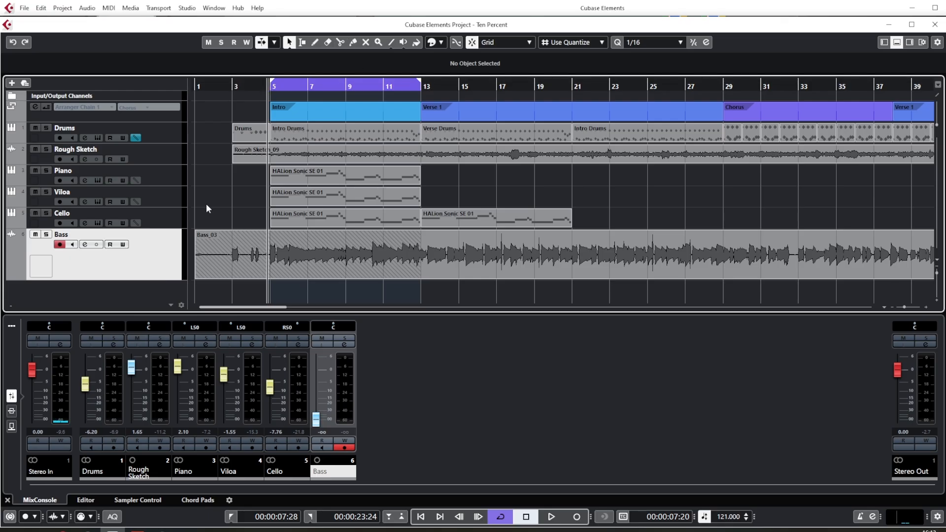
- Start playback and raise the Bass fader from -∞ to about 0.37 dB
click(554, 515)
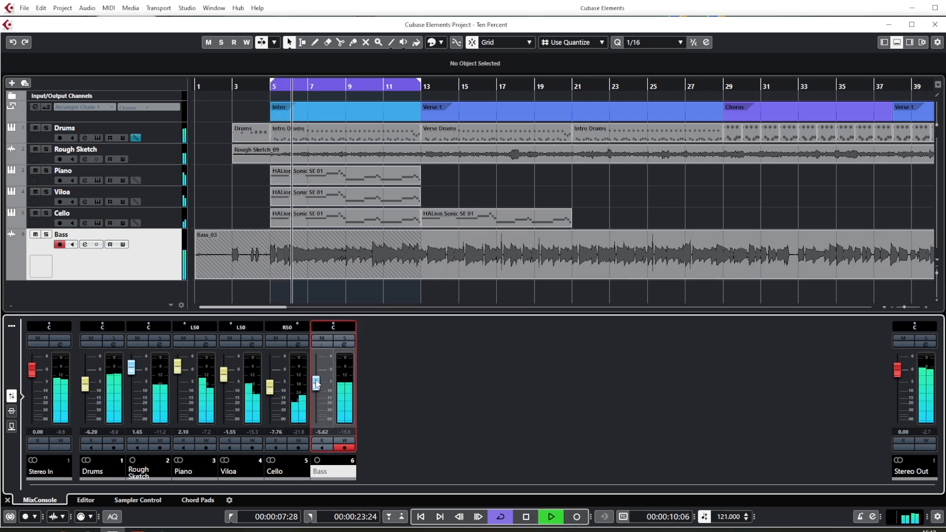
drag(314, 383, 314, 369)
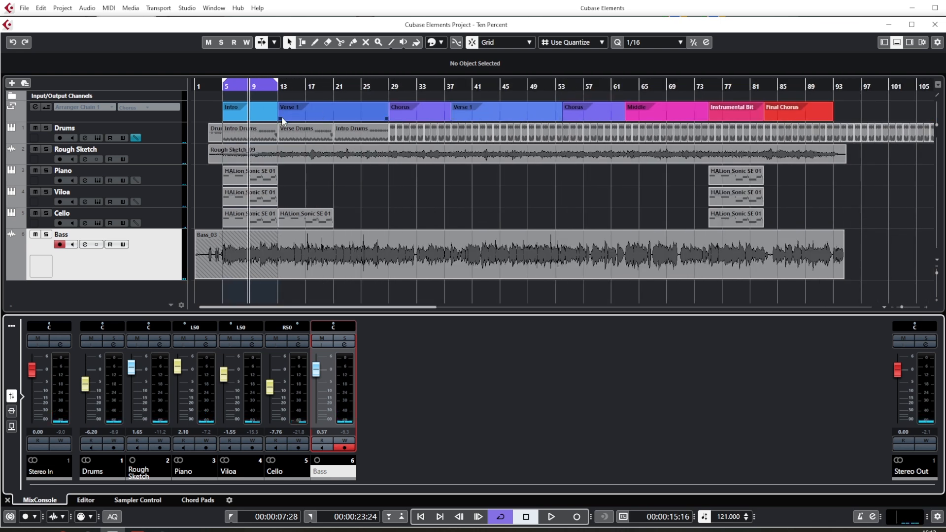
mouse_move(360, 124)
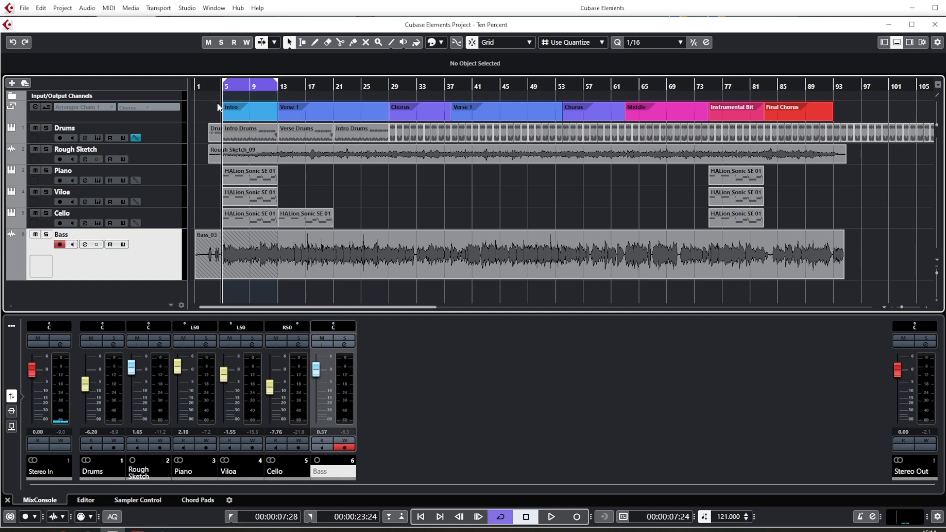
mouse_move(161, 120)
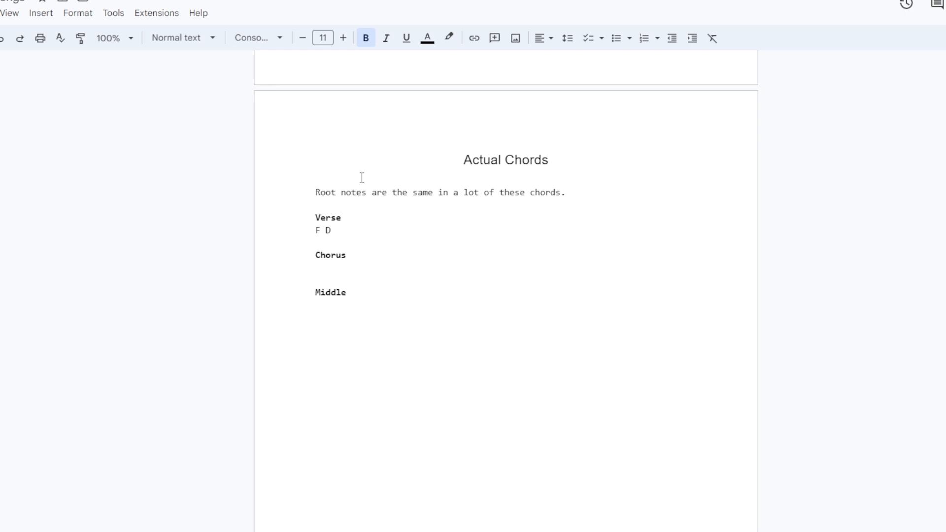
scroll(down, 3)
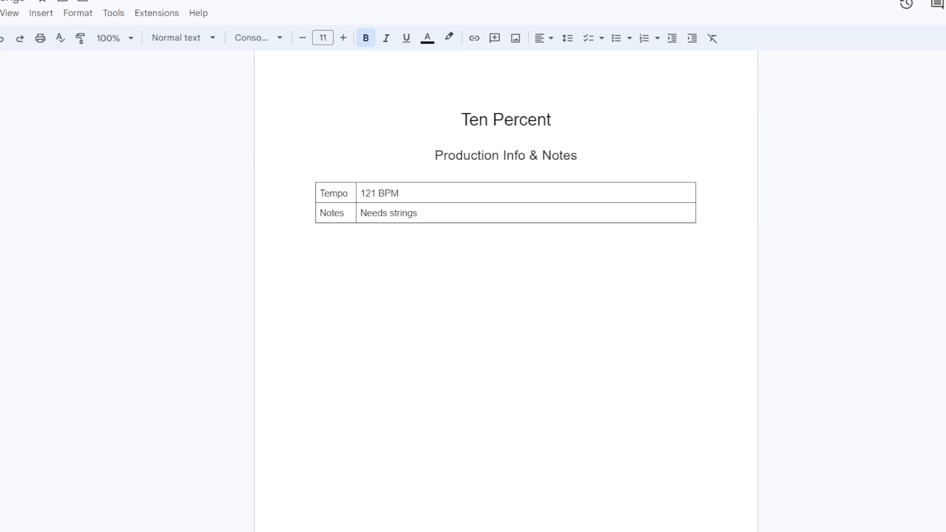
scroll(up, 3)
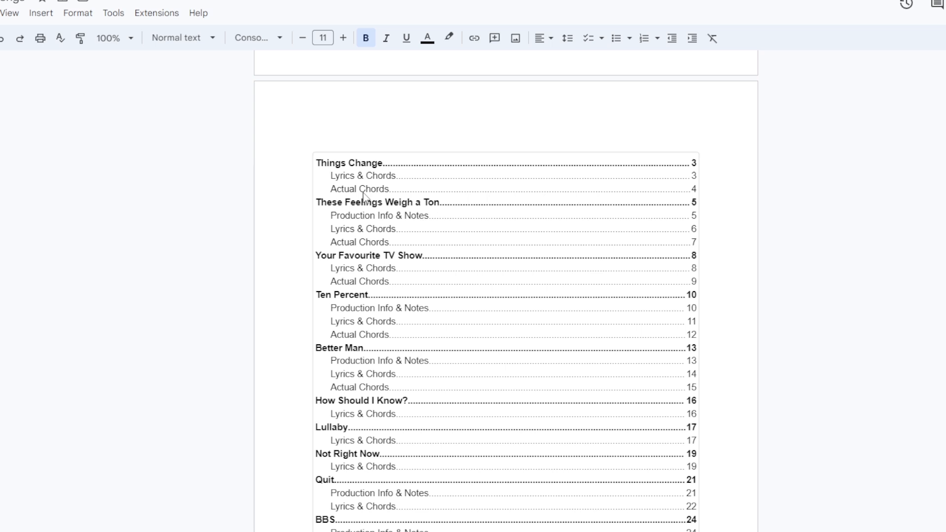
mouse_move(367, 331)
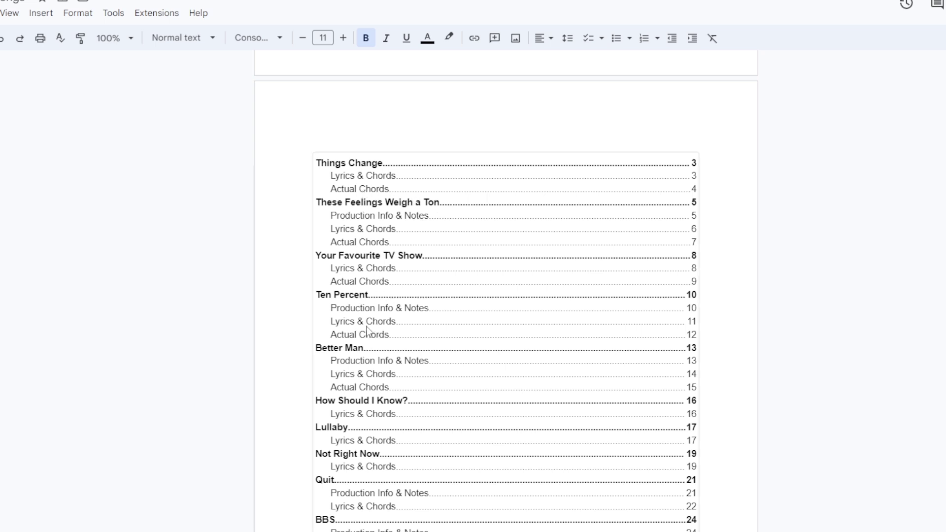
click(366, 308)
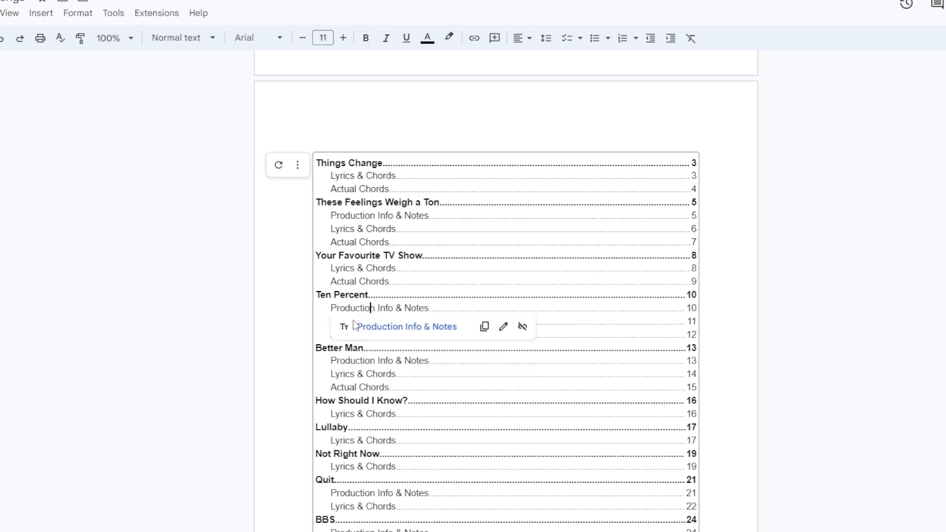
mouse_move(428, 321)
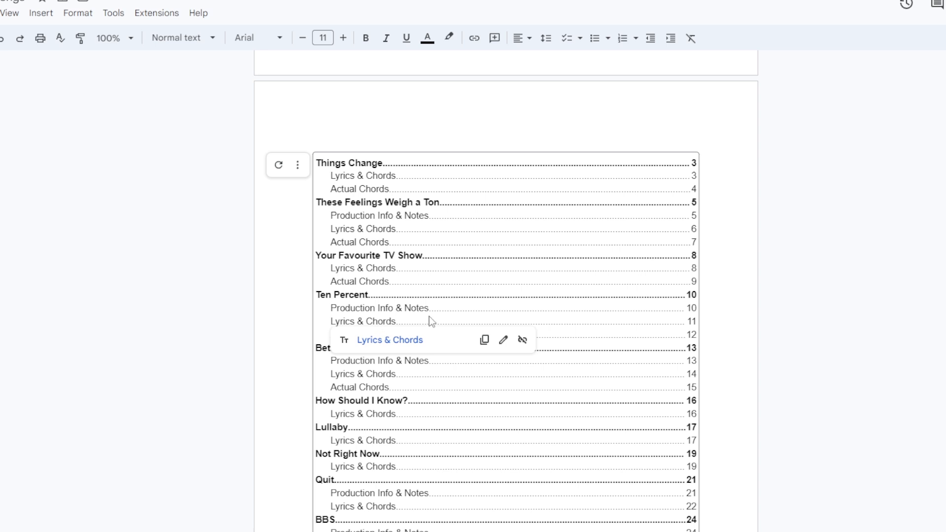
mouse_move(320, 328)
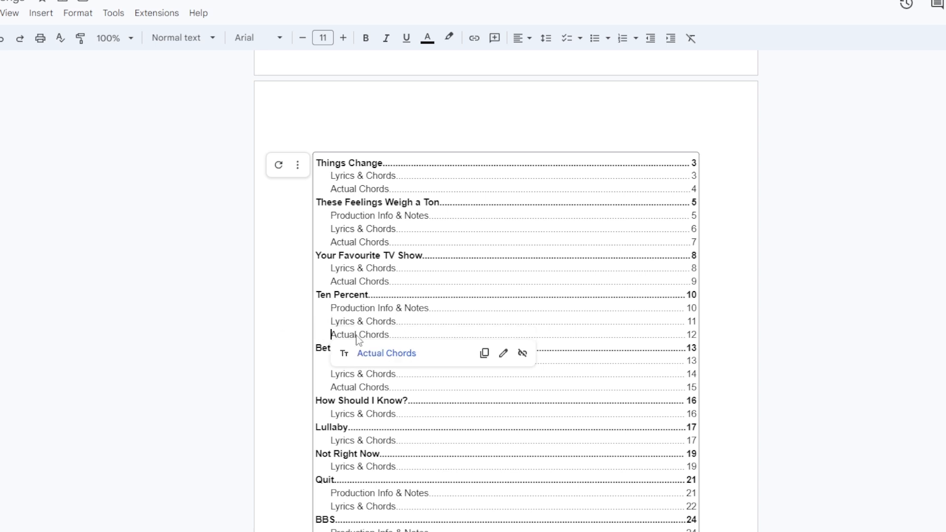
click(386, 353)
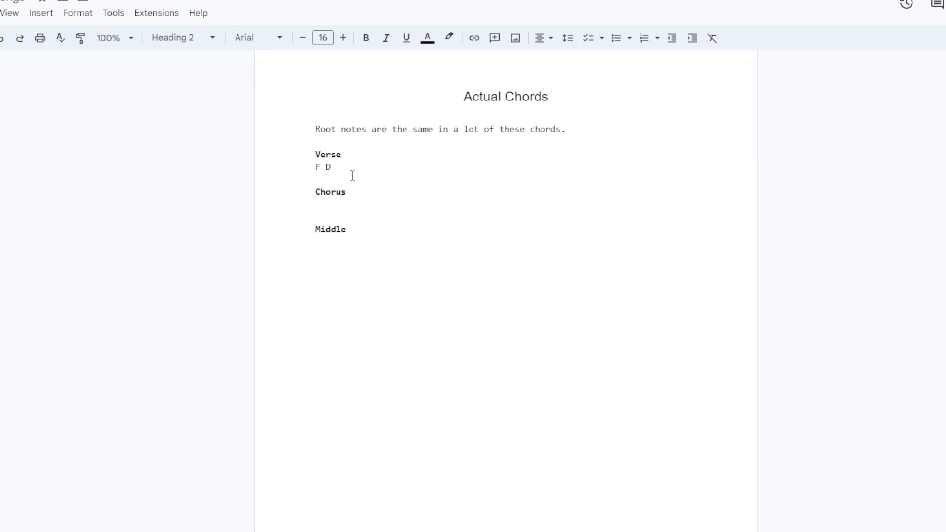